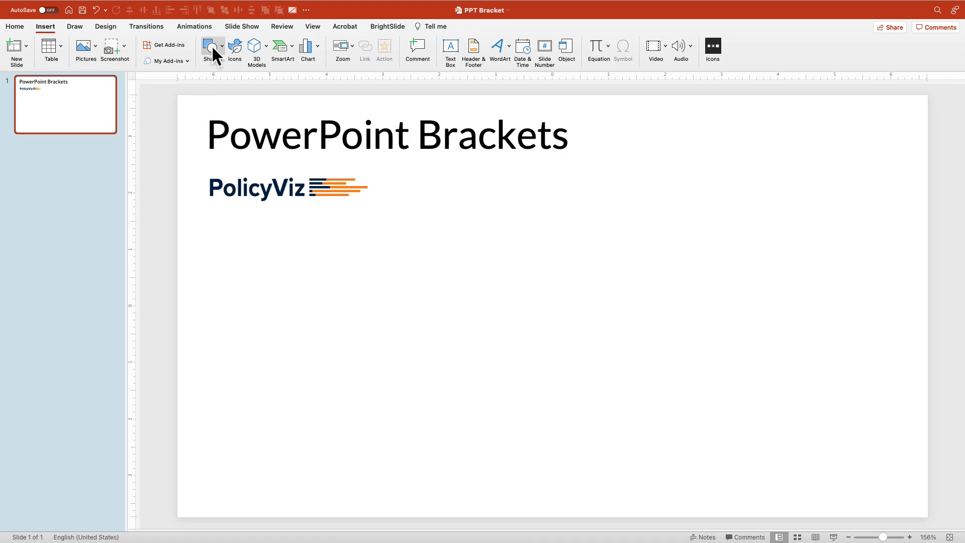
# Step: Draw a tall left bracket below the PolicyViz logo and give it a thicker blue outline
pyautogui.click(209, 50)
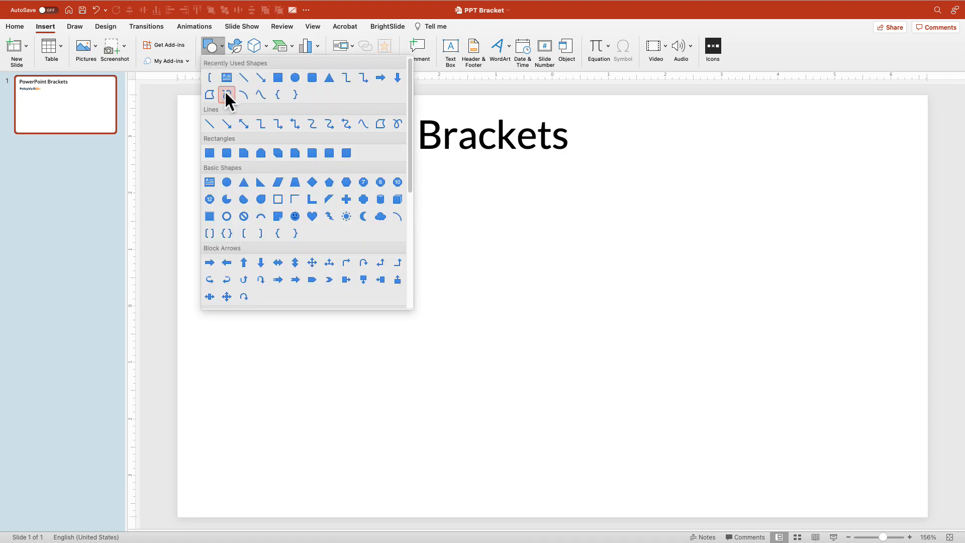
pyautogui.moveTo(346, 199)
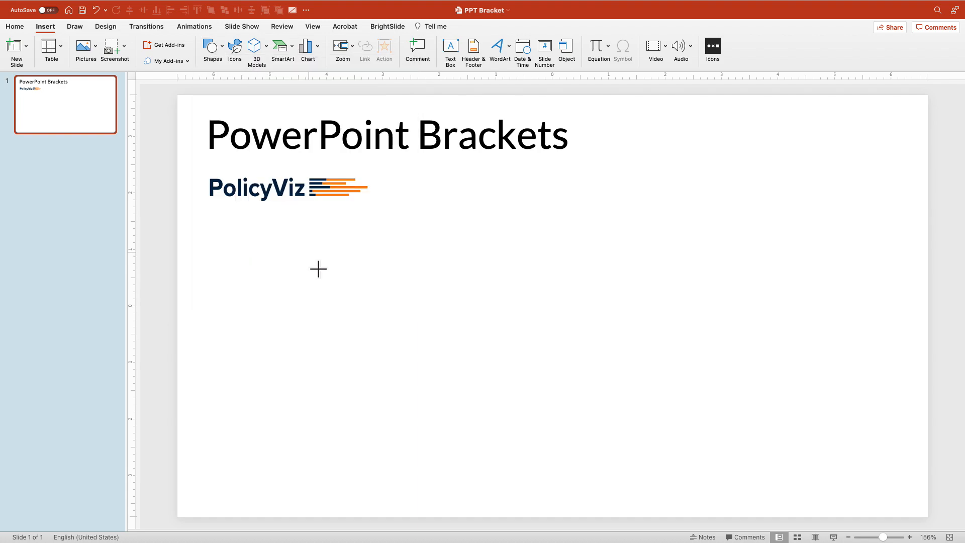
pyautogui.moveTo(318, 269); pyautogui.dragTo(326, 376)
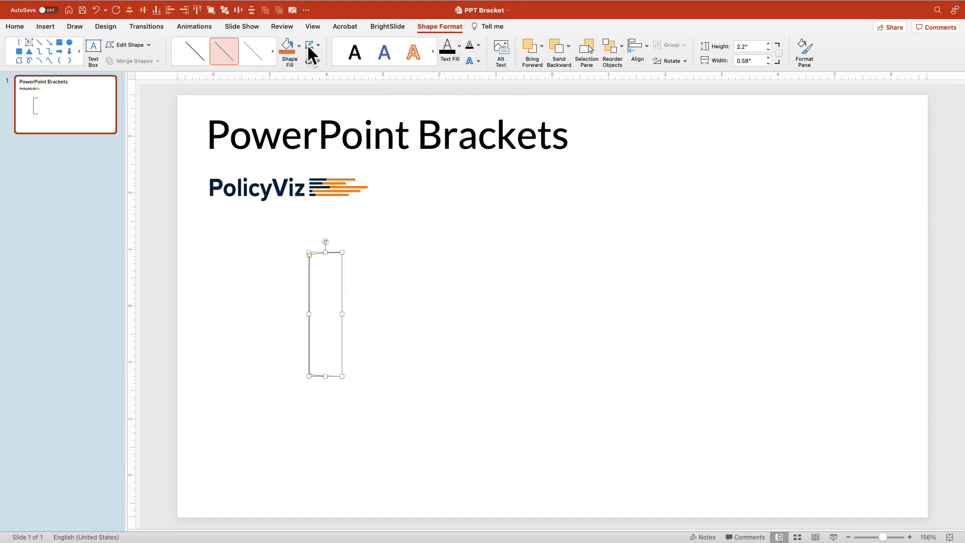
pyautogui.click(315, 49)
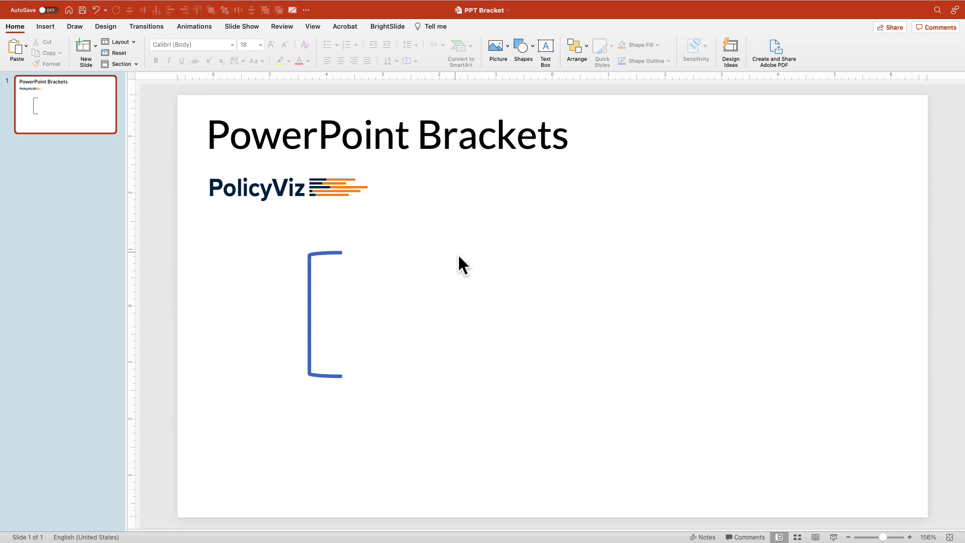
pyautogui.moveTo(430, 259)
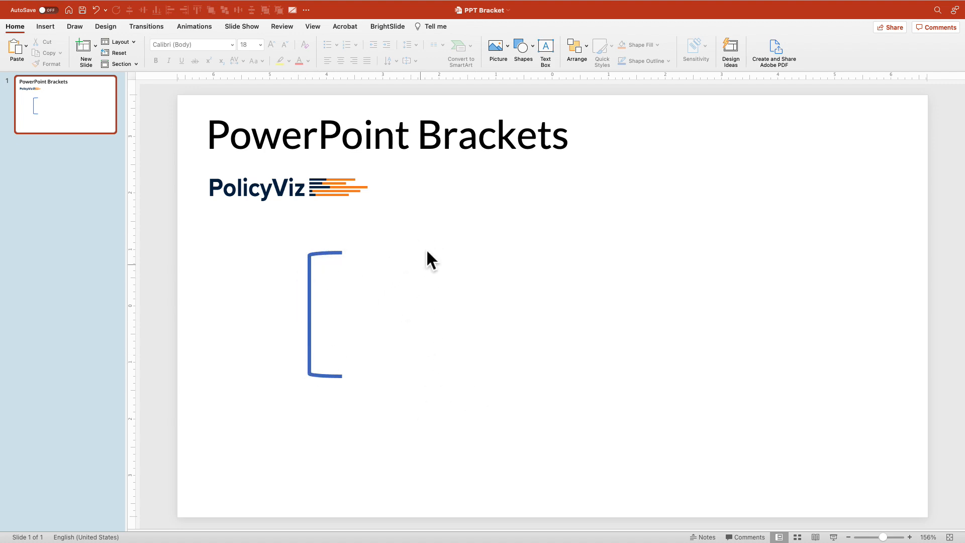
pyautogui.moveTo(455, 260)
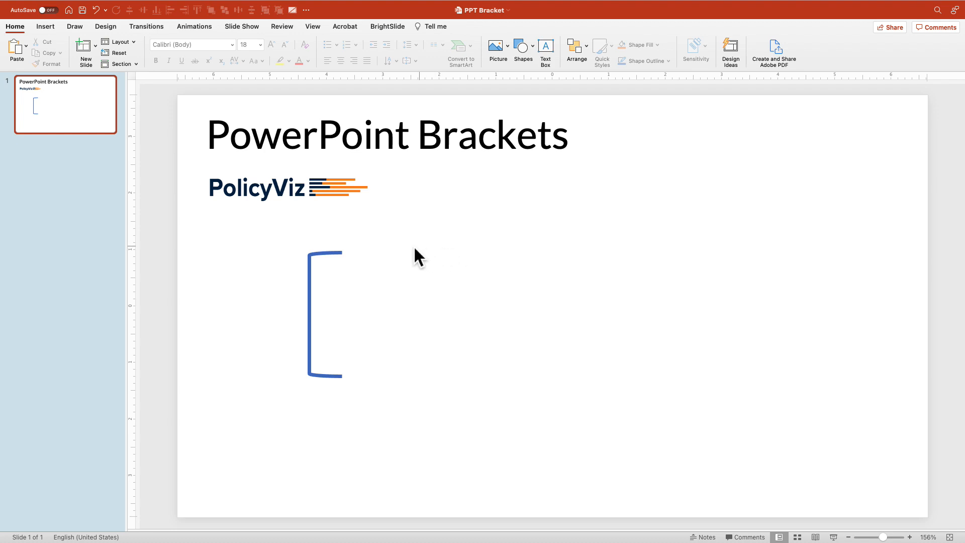
pyautogui.moveTo(382, 256)
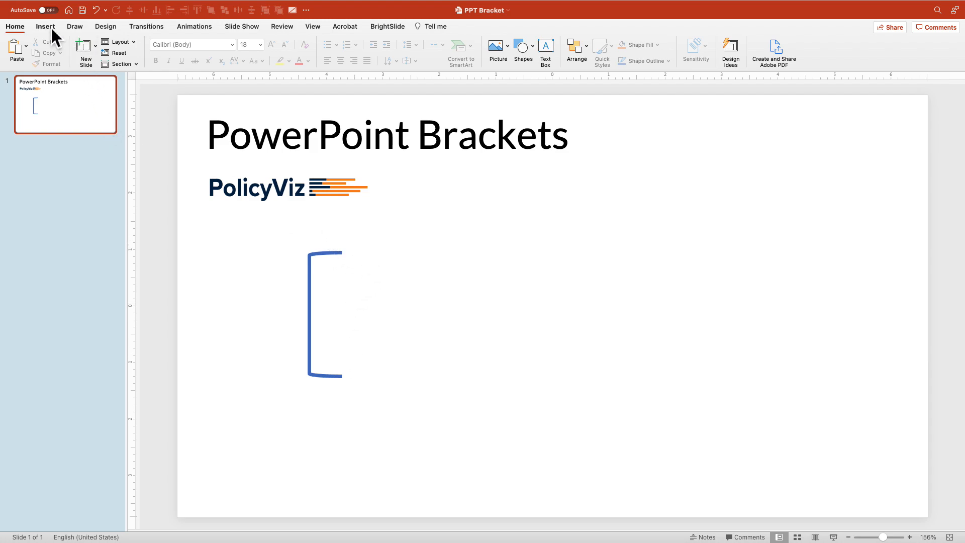
# Step: Add a thick vertical line and a copy rotated horizontal for the bracket arms
pyautogui.click(44, 26)
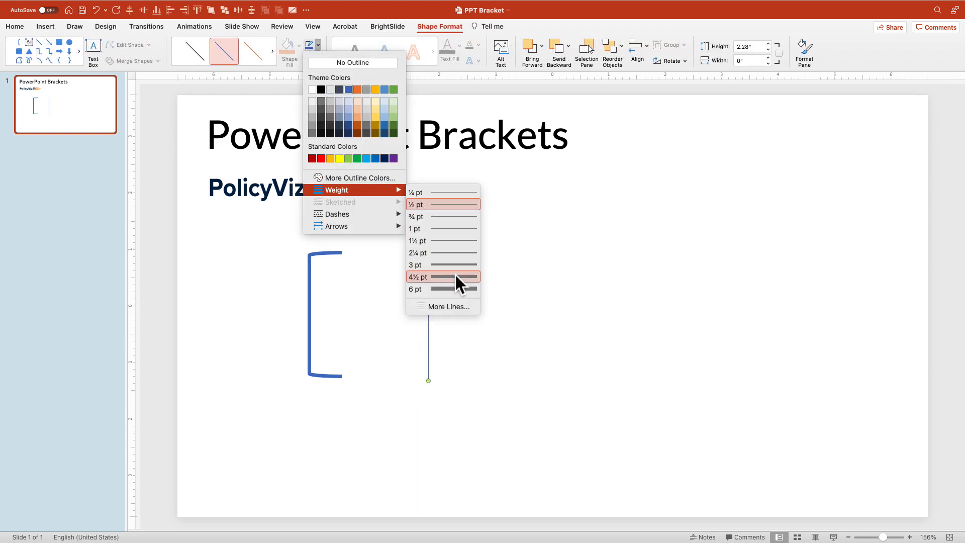
pyautogui.click(417, 276)
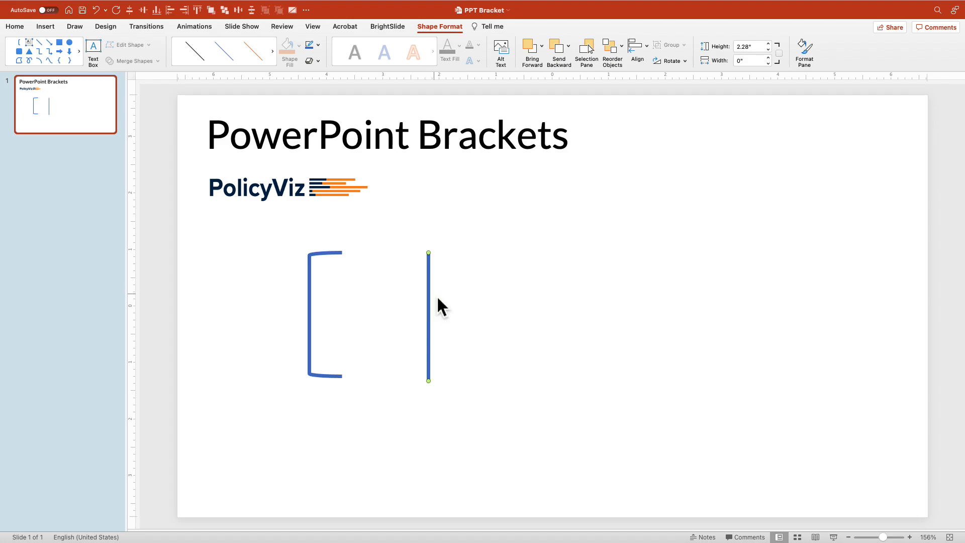
pyautogui.click(670, 61)
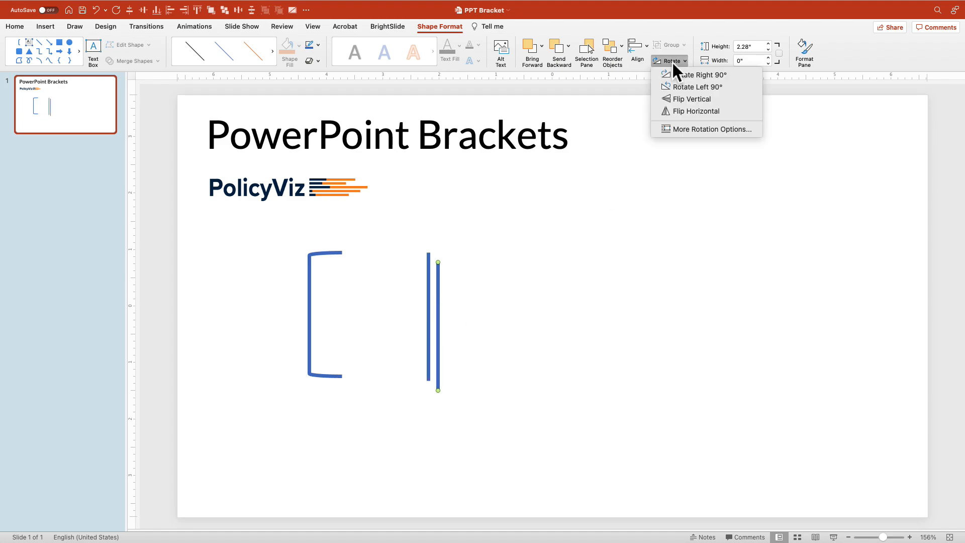
pyautogui.click(699, 74)
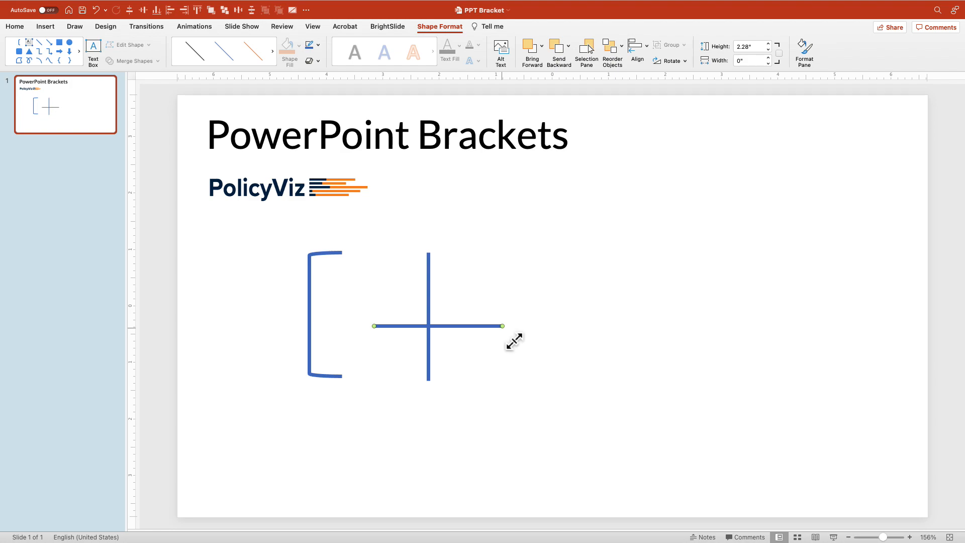
# Step: Shorten the horizontal arms, attach them to the top and bottom ends, and select the pieces
pyautogui.moveTo(501, 325); pyautogui.dragTo(403, 326)
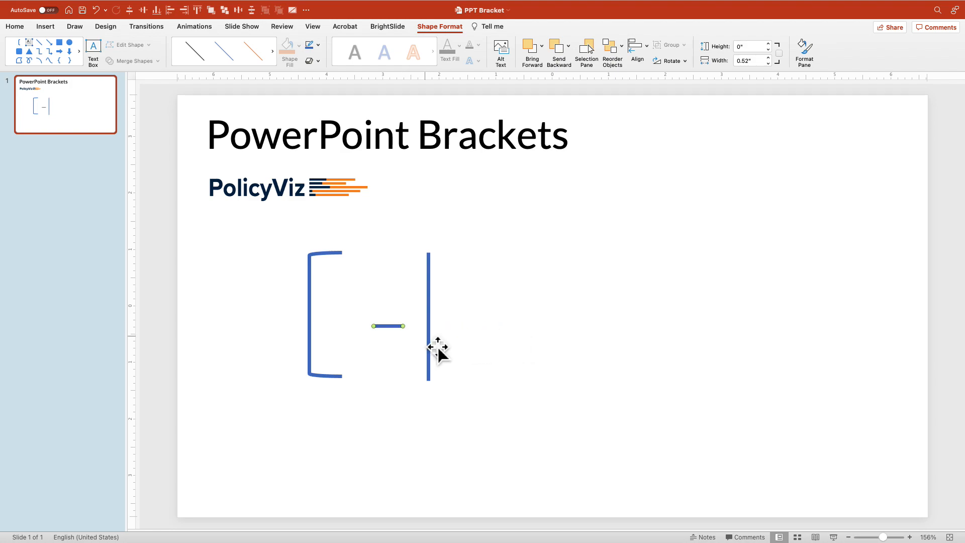
pyautogui.moveTo(388, 326); pyautogui.dragTo(465, 393)
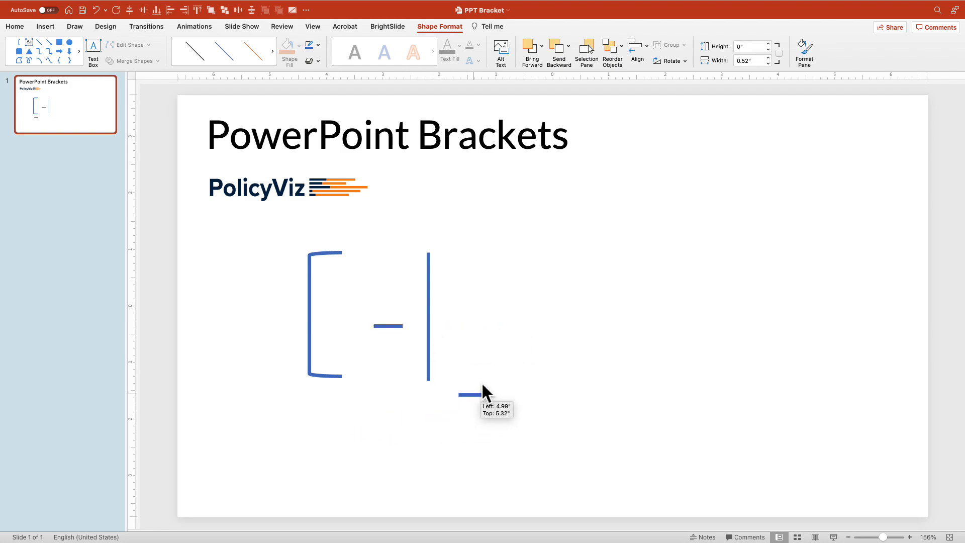
pyautogui.moveTo(464, 394); pyautogui.dragTo(478, 380)
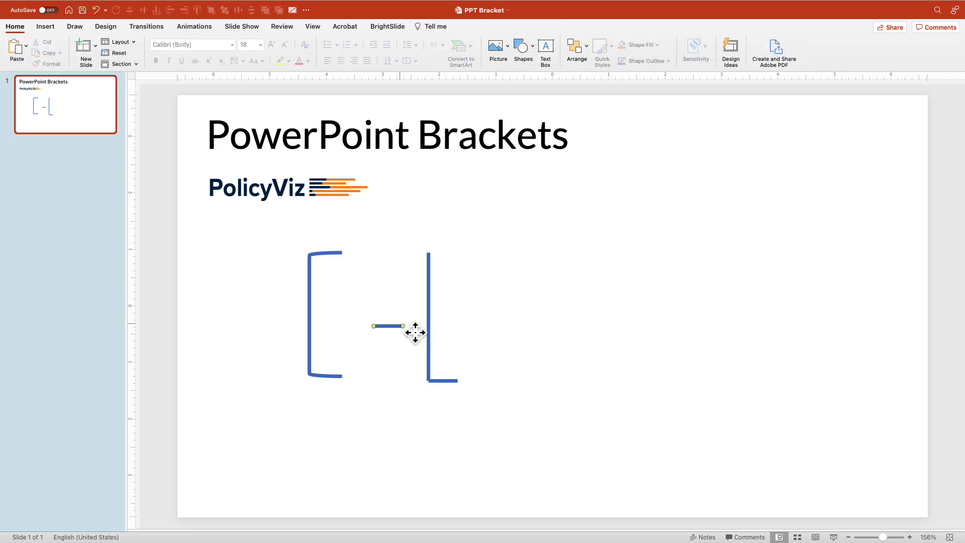
pyautogui.moveTo(403, 325); pyautogui.dragTo(492, 314)
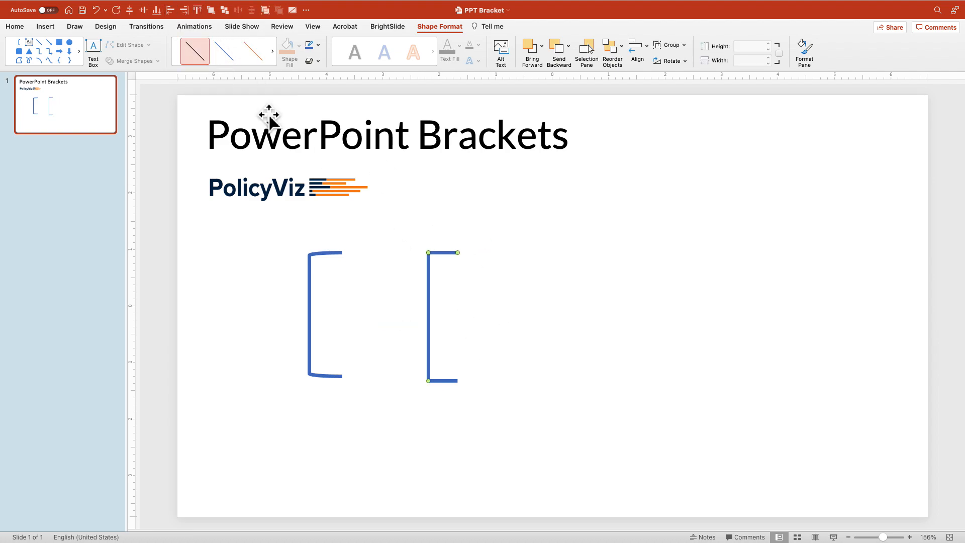
pyautogui.click(15, 26)
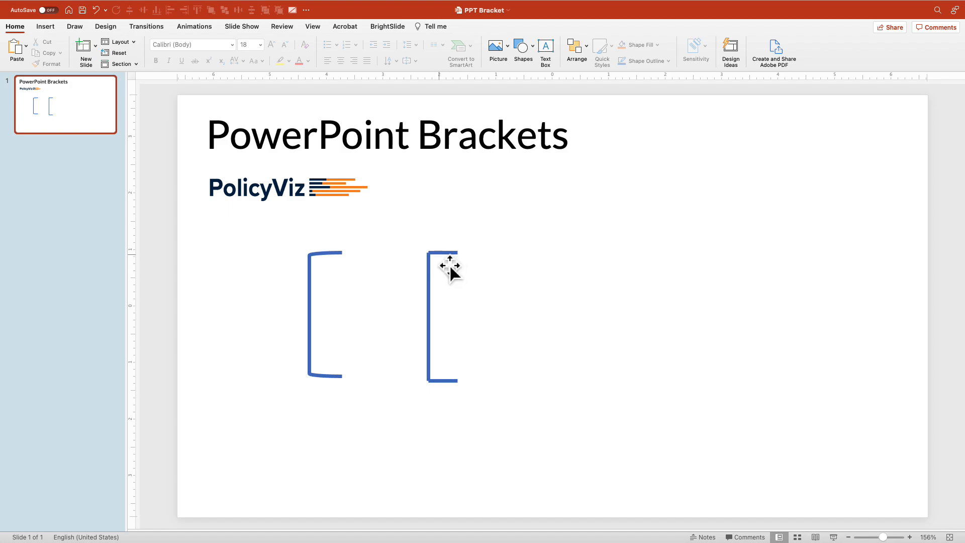
pyautogui.click(442, 270)
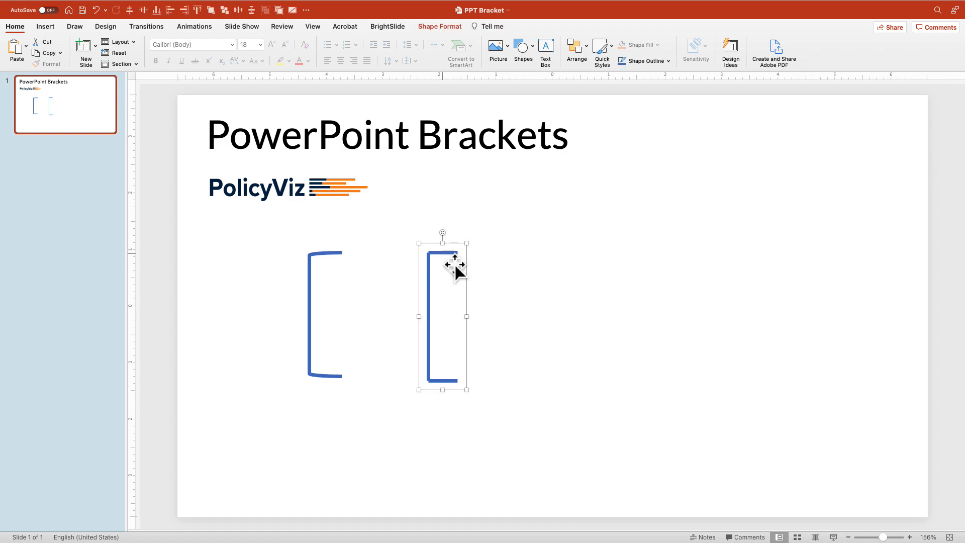
pyautogui.click(521, 276)
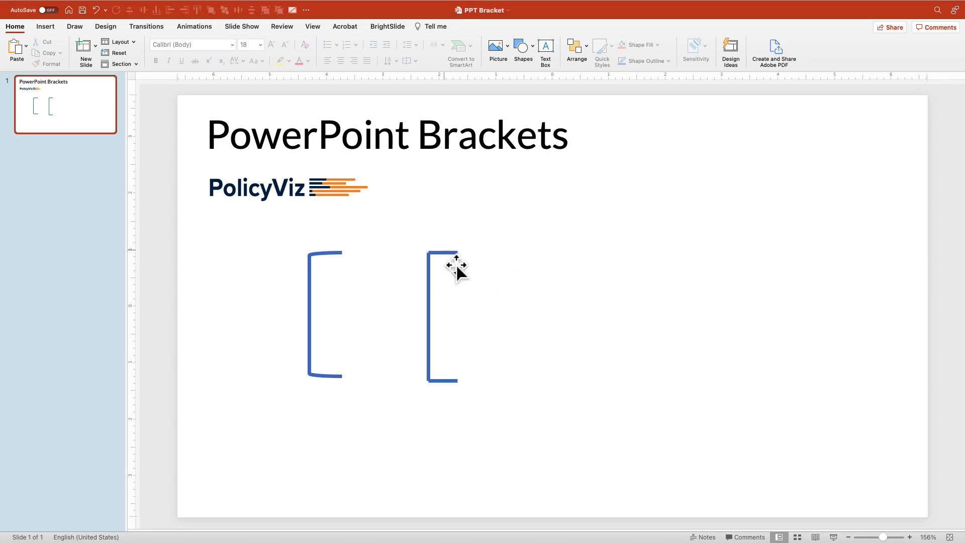
pyautogui.moveTo(477, 303)
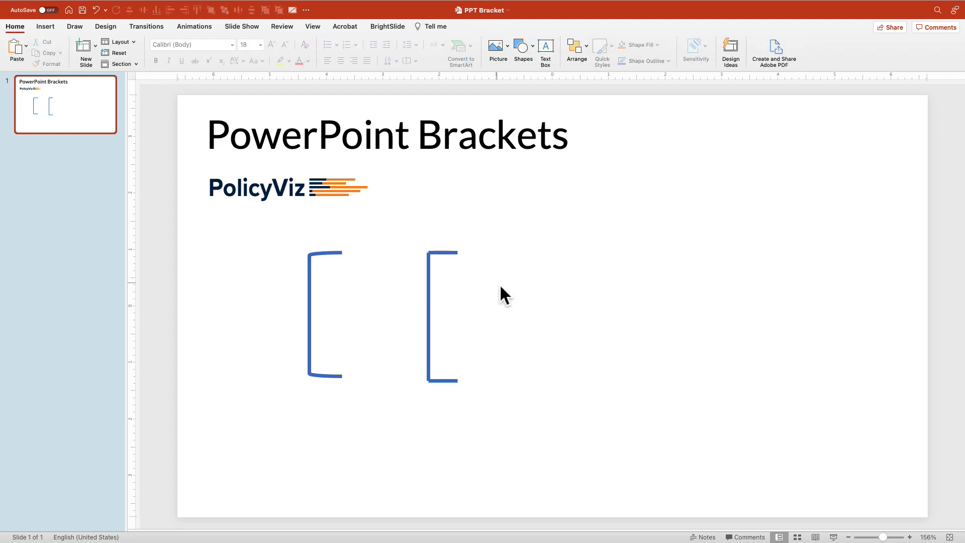
pyautogui.moveTo(108, 105)
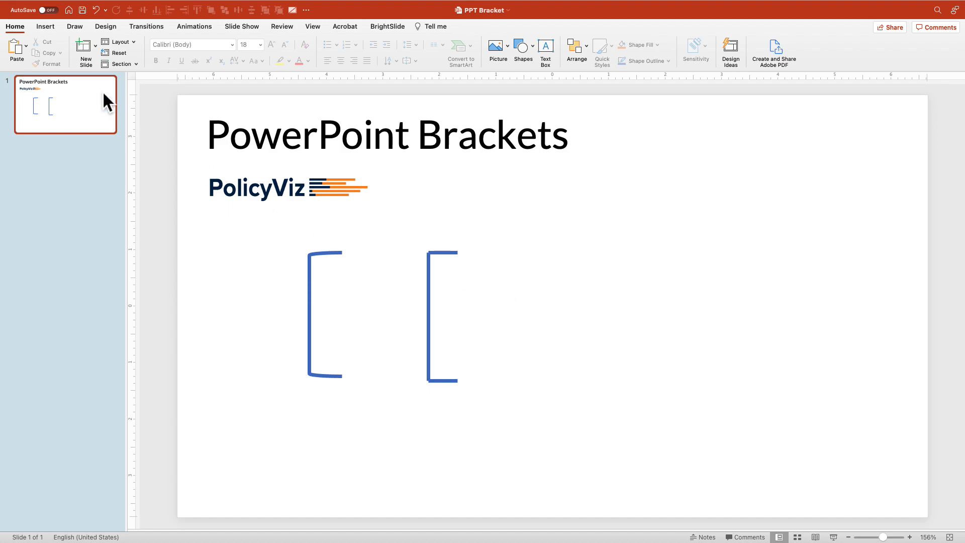
# Step: Draw a tall thin rectangle right of the second bracket with width 0.05"
pyautogui.click(44, 26)
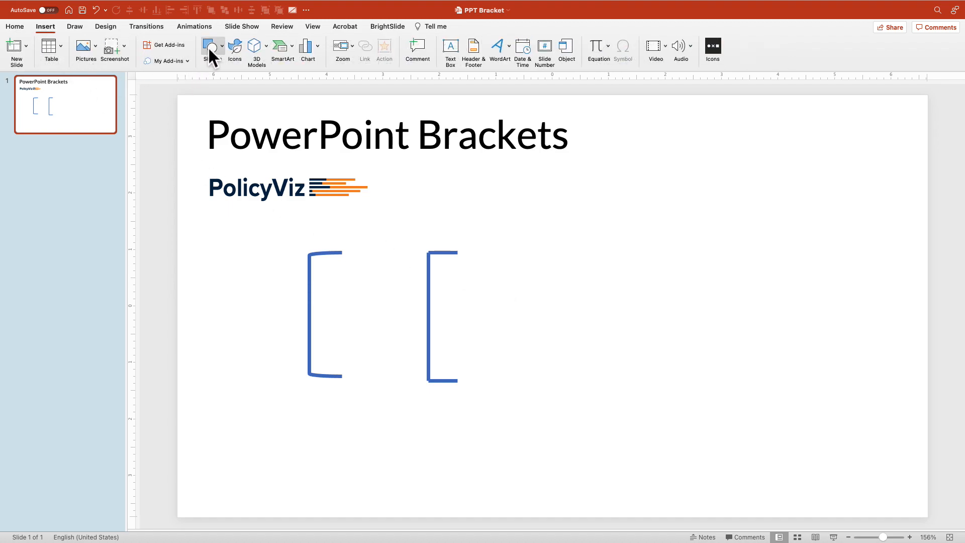
pyautogui.click(212, 50)
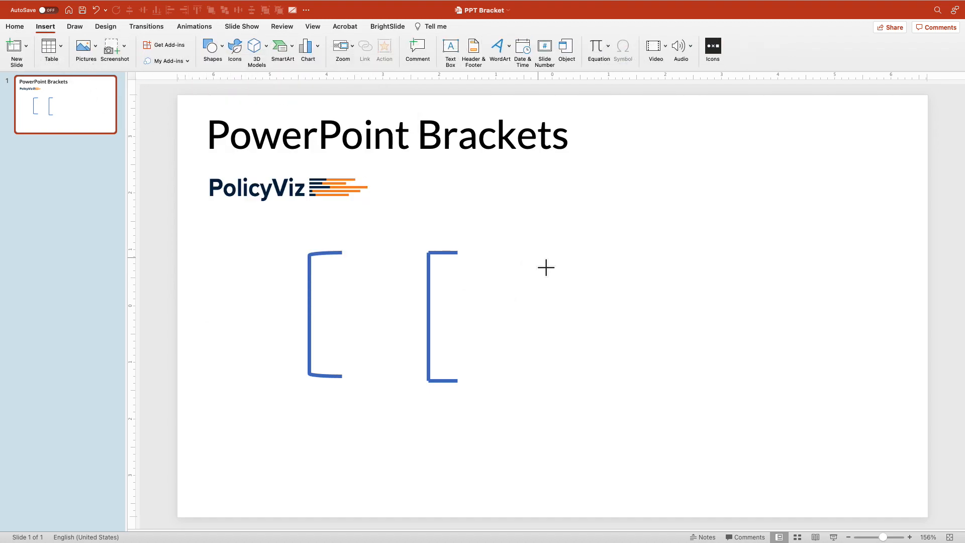
pyautogui.moveTo(536, 252); pyautogui.dragTo(555, 398)
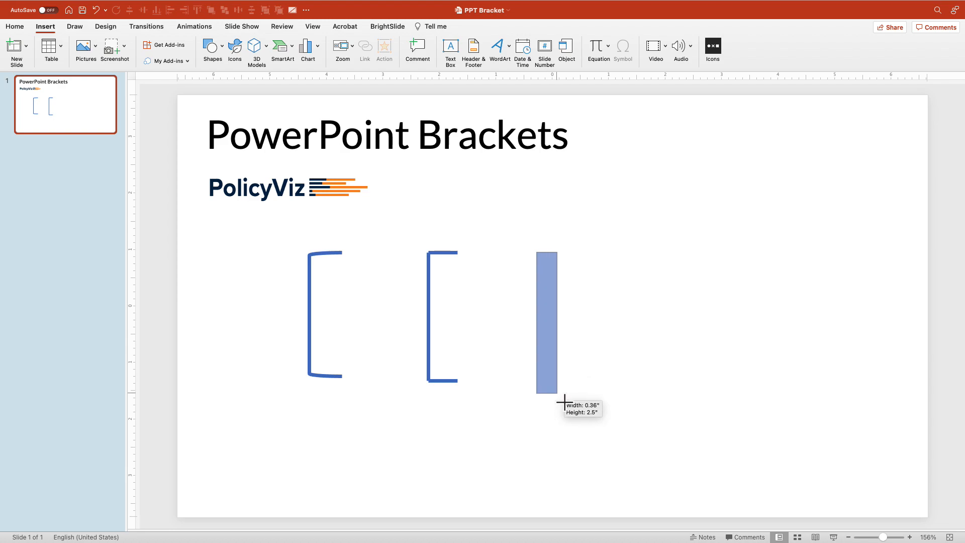
pyautogui.click(545, 321)
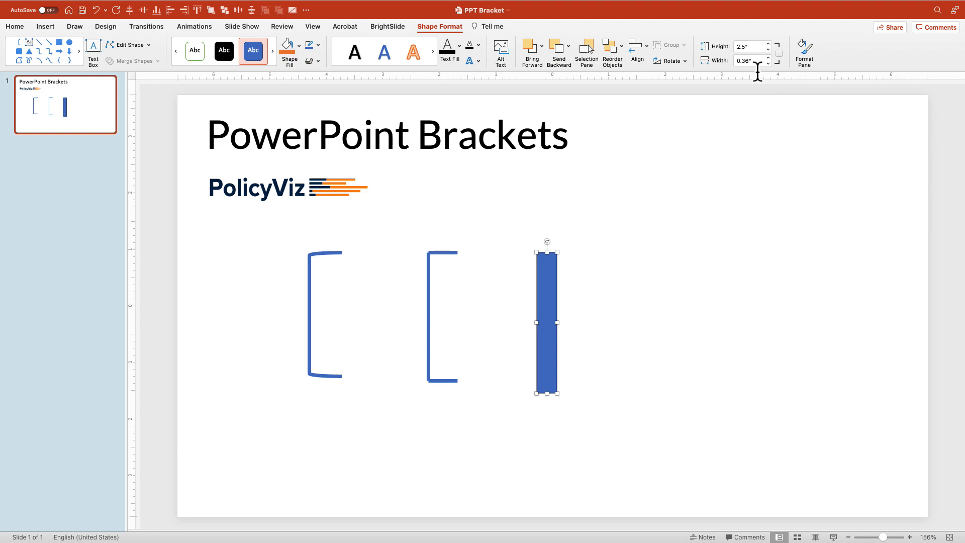
pyautogui.write('.05')
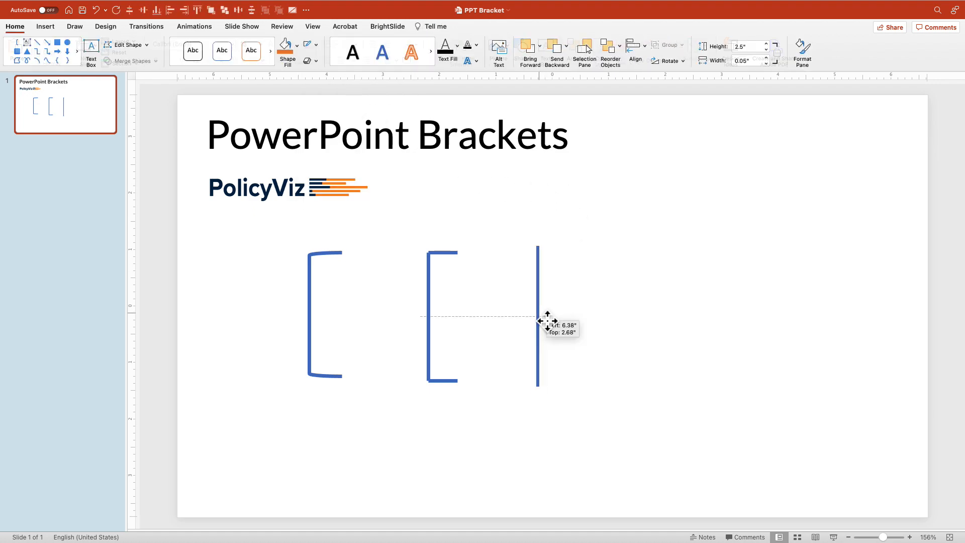
# Step: Duplicate the thin bar and set the copy's height to 0.5"
pyautogui.click(537, 314)
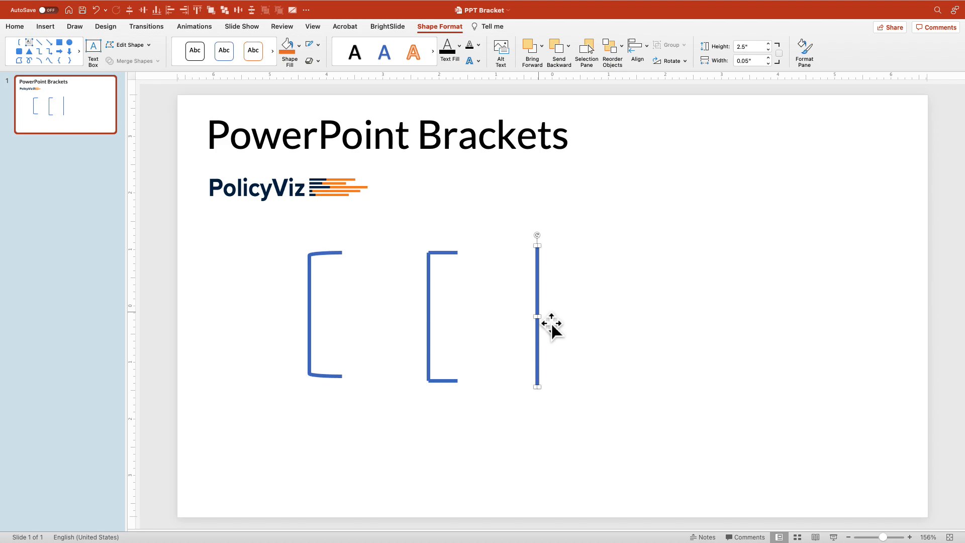
pyautogui.moveTo(537, 315); pyautogui.dragTo(546, 325)
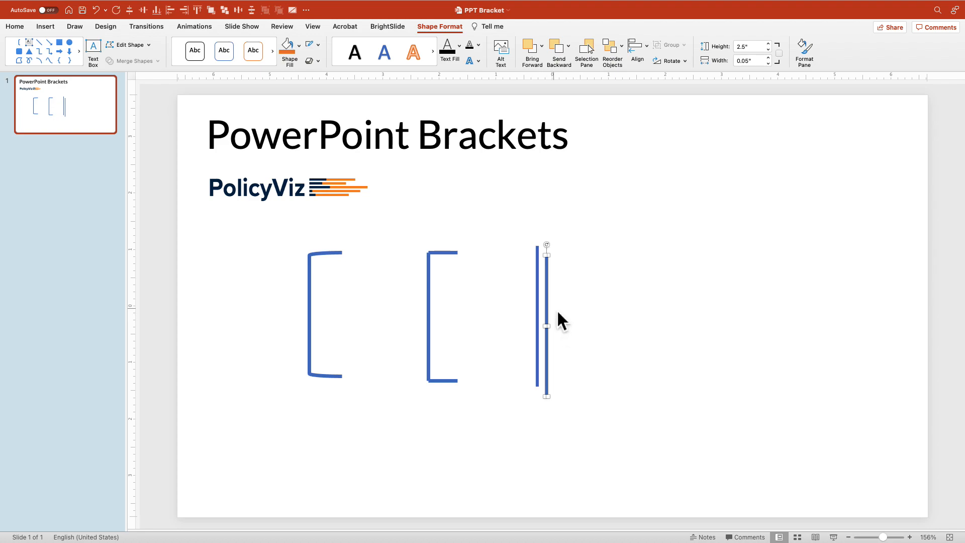
pyautogui.moveTo(670, 60)
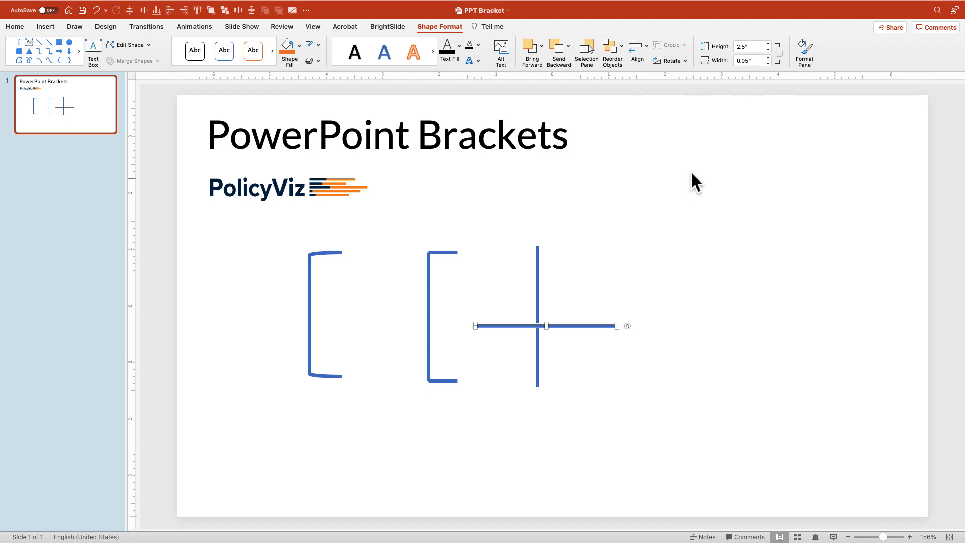
pyautogui.moveTo(466, 265)
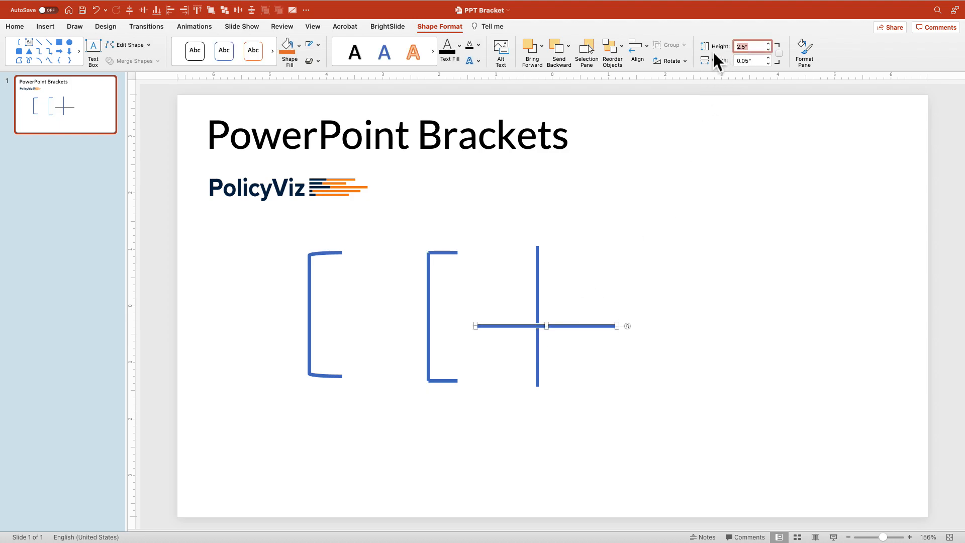
pyautogui.write('.5')
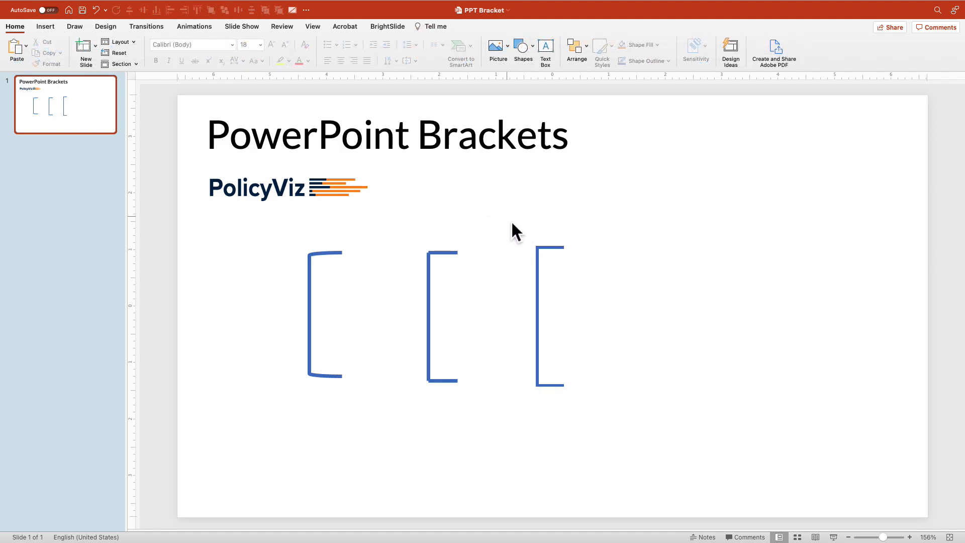
# Step: Union the three thin rectangles and move the merged bracket up beside the second bracket
pyautogui.click(546, 316)
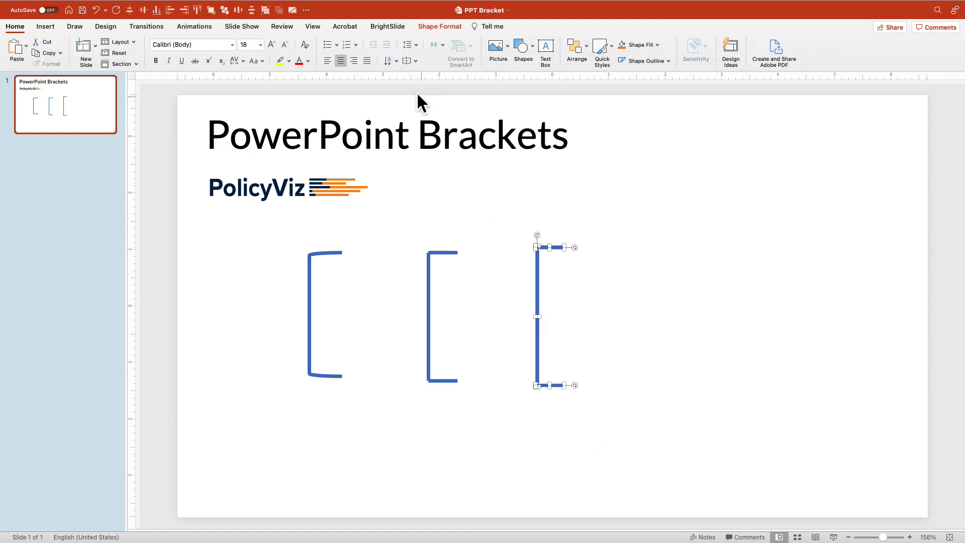
pyautogui.click(439, 26)
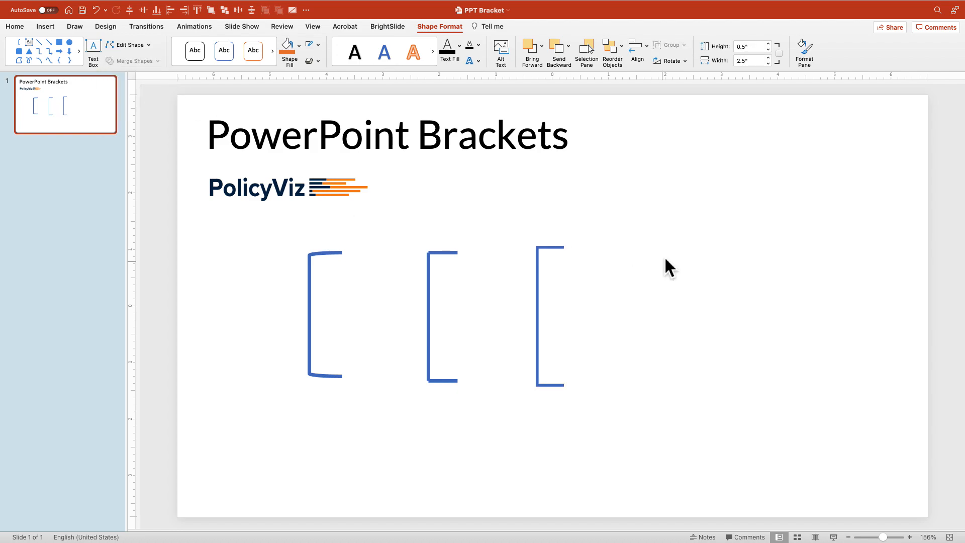
pyautogui.moveTo(550, 314); pyautogui.dragTo(541, 277)
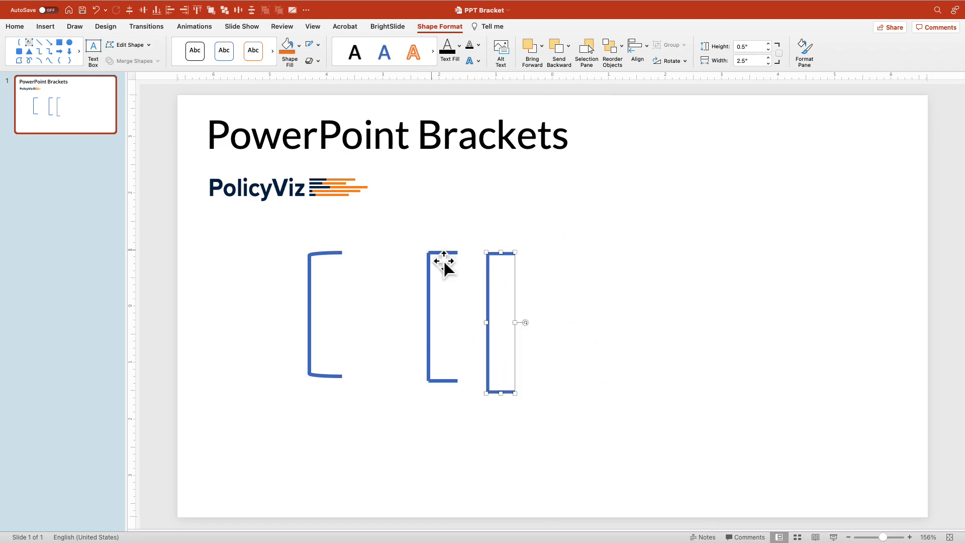
pyautogui.moveTo(326, 261)
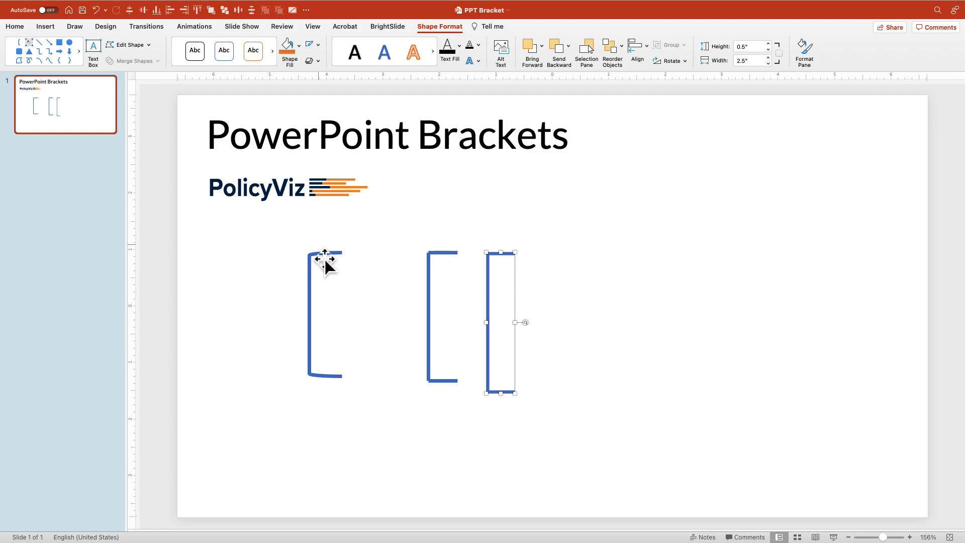
pyautogui.click(514, 442)
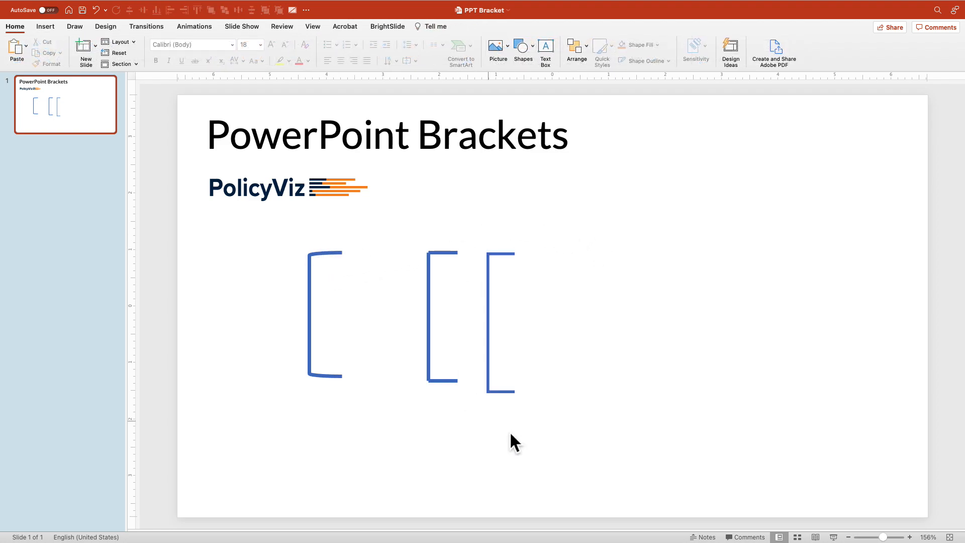
# Step: Drag the merged bracket's bottom edge up to make it a short, small bracket
pyautogui.click(501, 320)
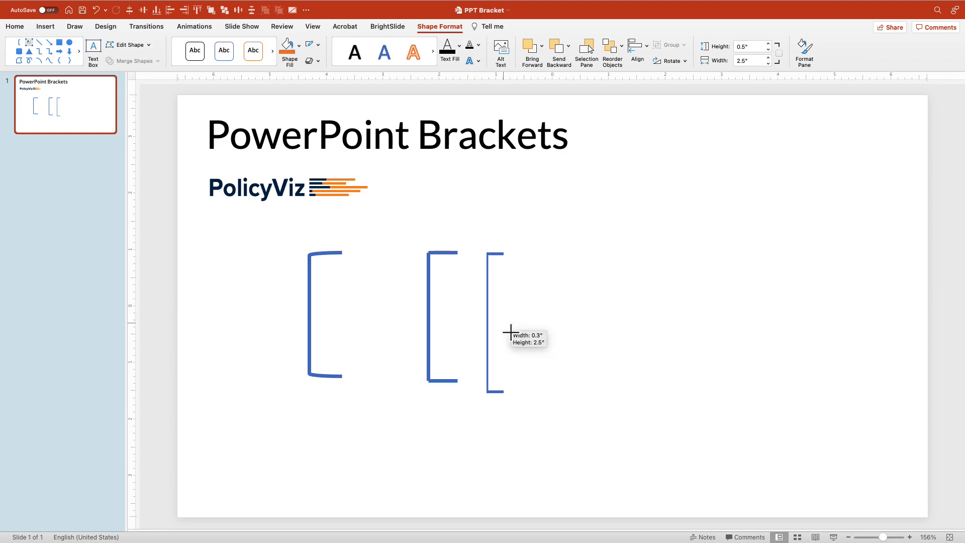
pyautogui.moveTo(496, 393); pyautogui.dragTo(495, 302)
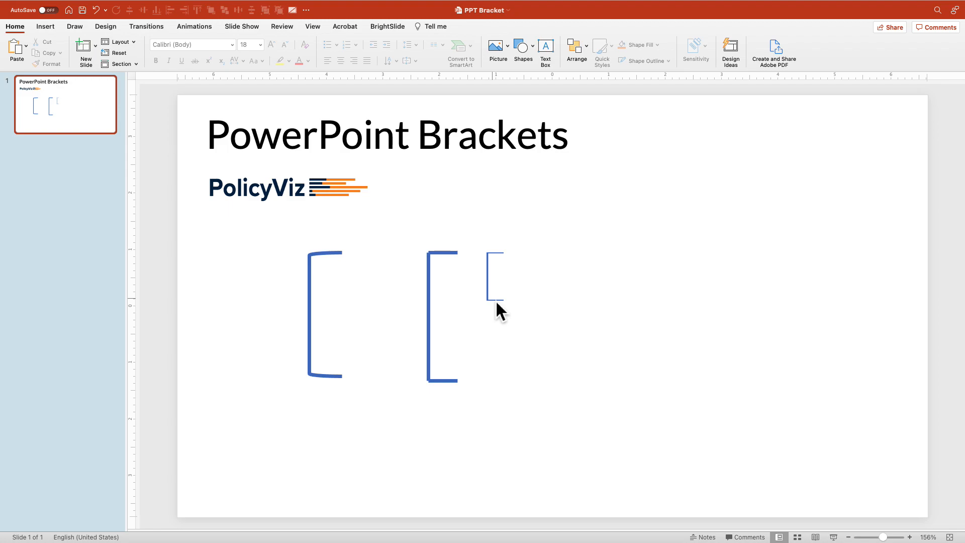
pyautogui.click(494, 277)
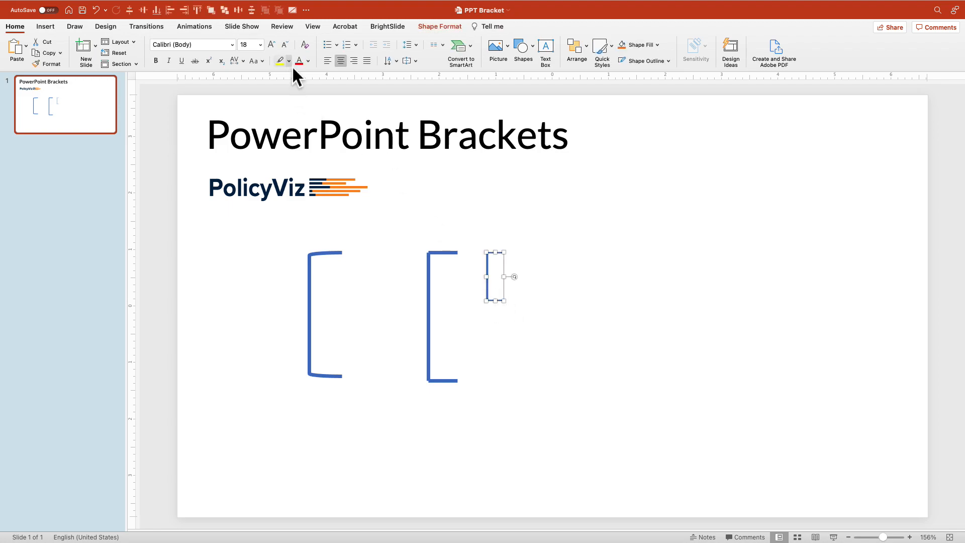
pyautogui.click(439, 27)
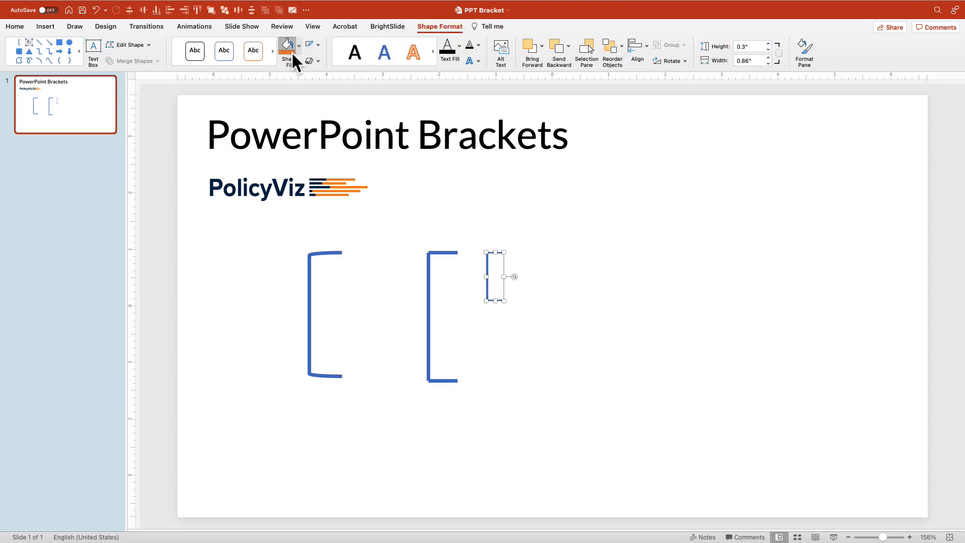